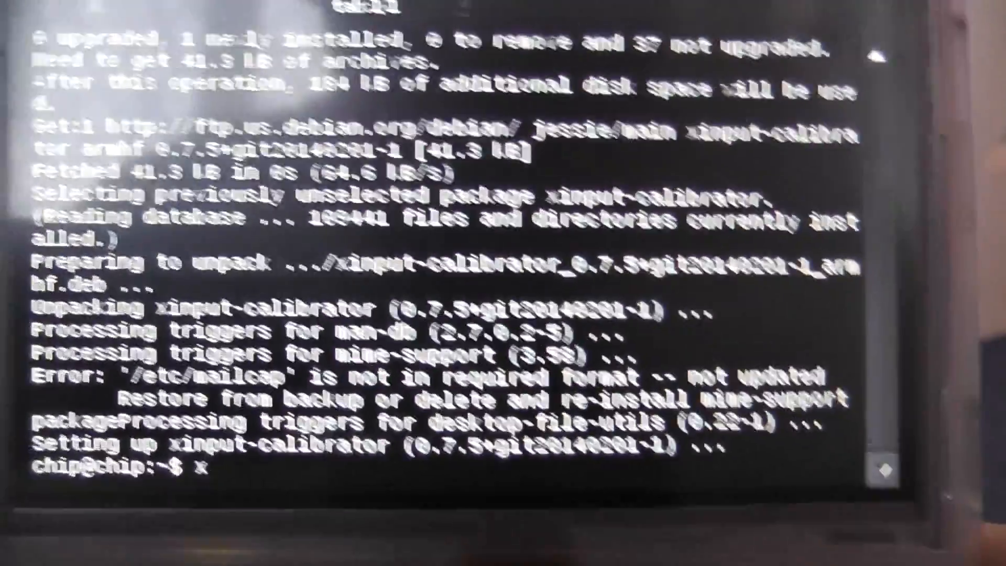
Write xinput_calibrator at the prompt, leaving it unsubmitted
type("xinput")
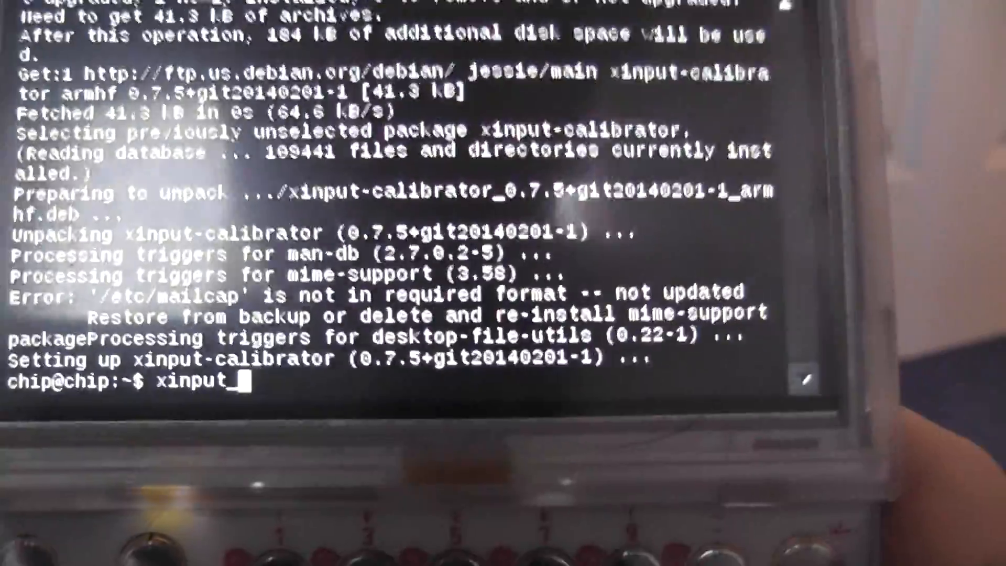
type("_calibrator")
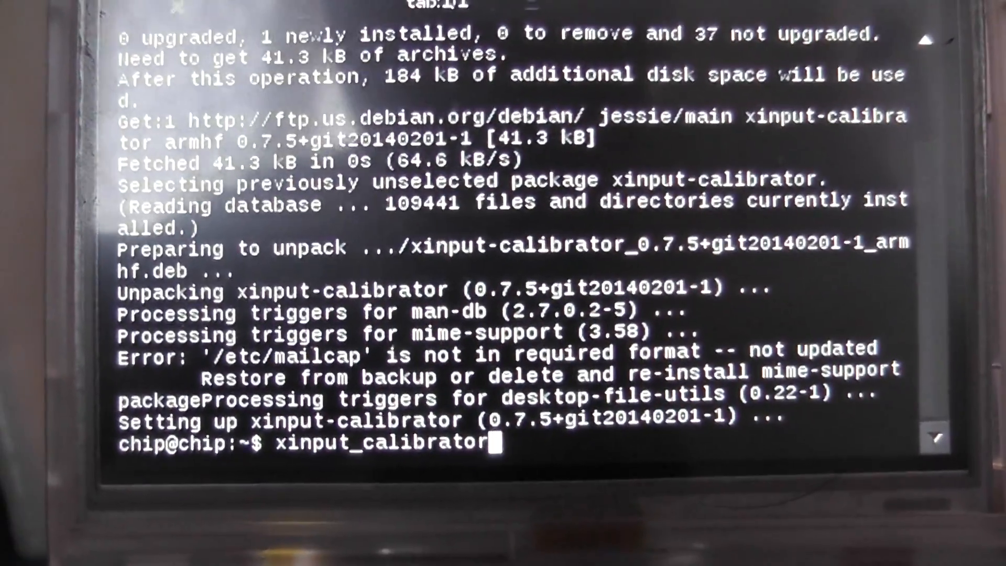
key("Return")
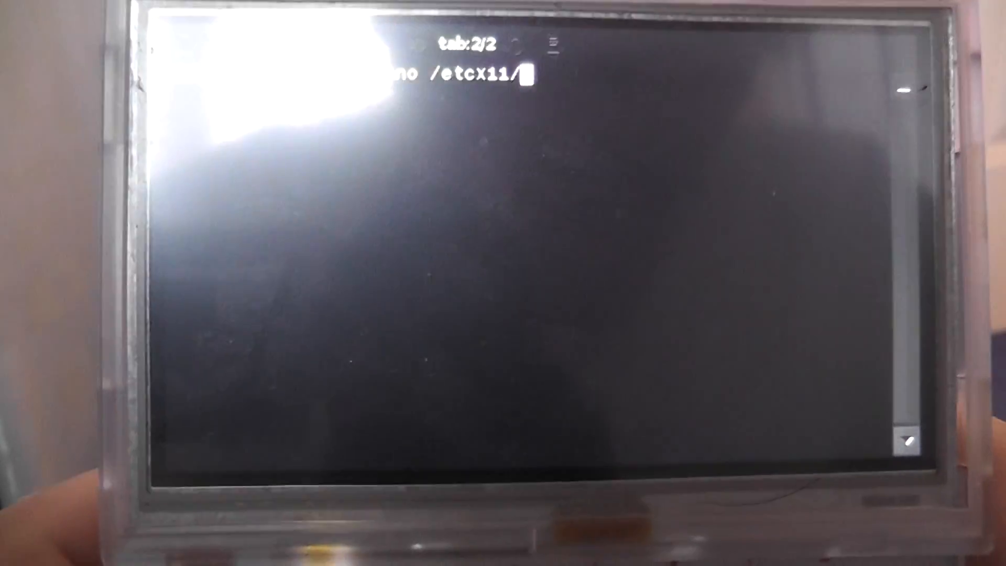
Run sudo nano /etc/X11/xorg/config, reaching the sudo password prompt
type("xorg/c")
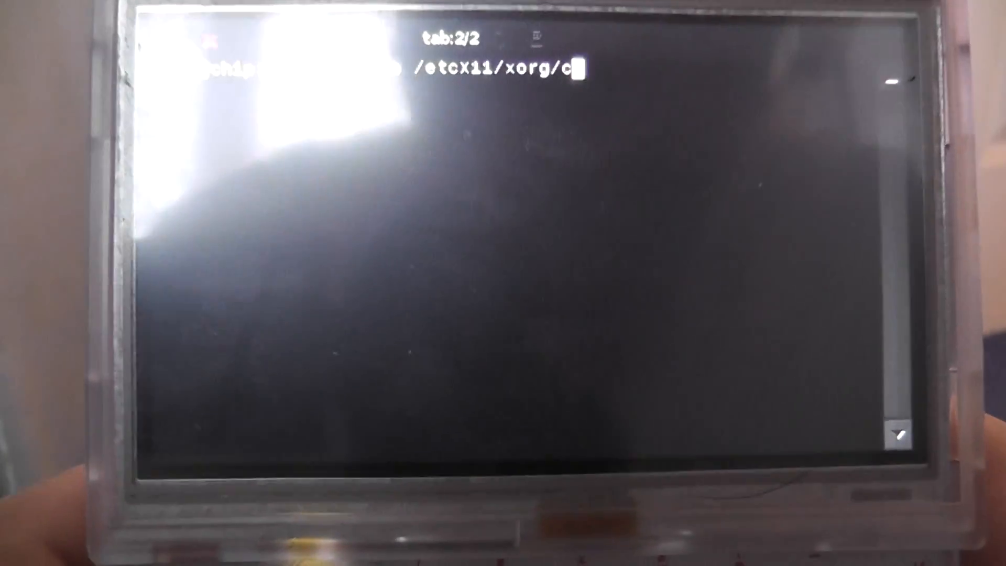
type("on")
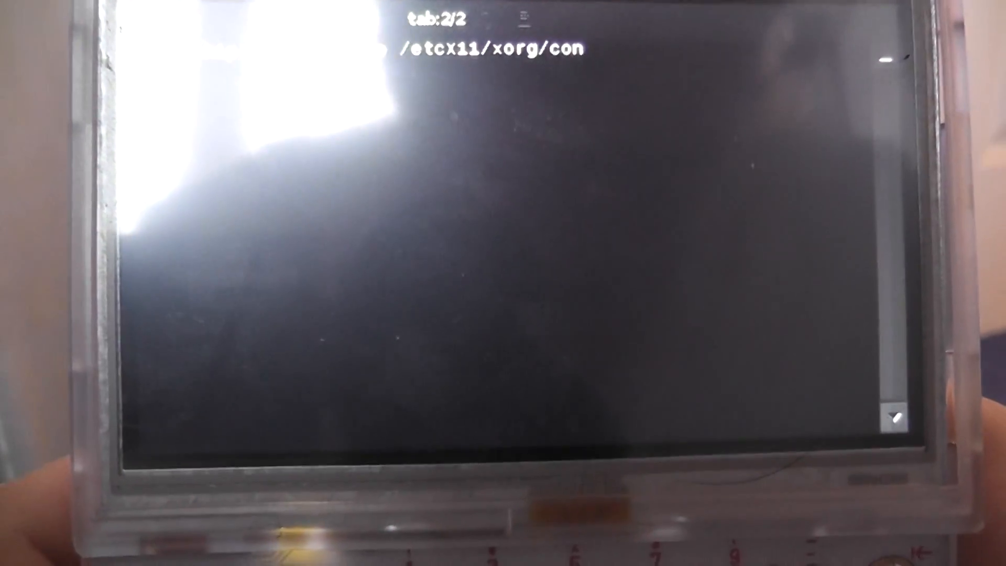
type("fig")
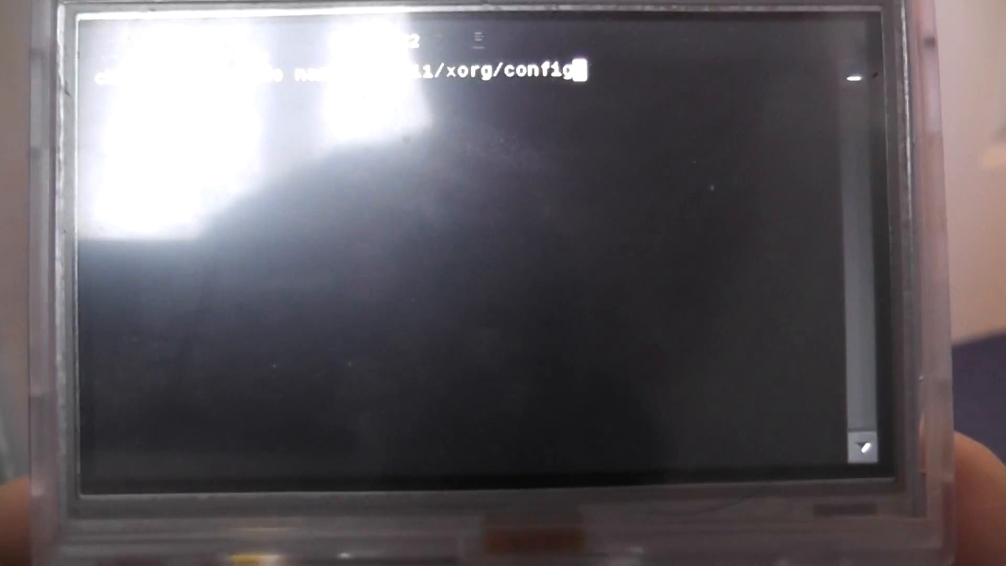
key("Return")
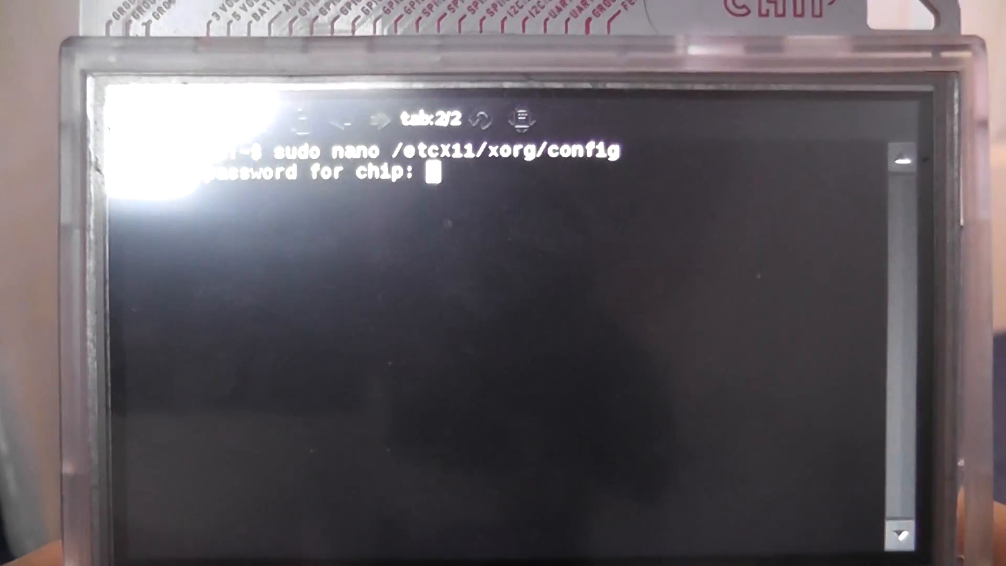